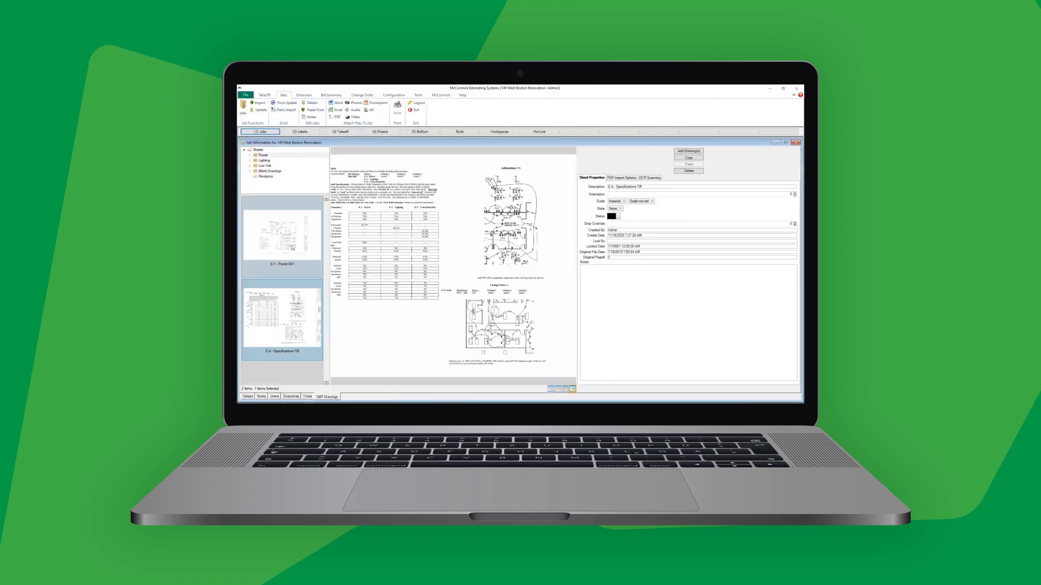
Count one DOUBLE DUPLEX at the above-ceiling receptacle and make TEL, WALL 3/4" RISER the part to count
{"action": "left_click", "coordinate": [282, 235]}
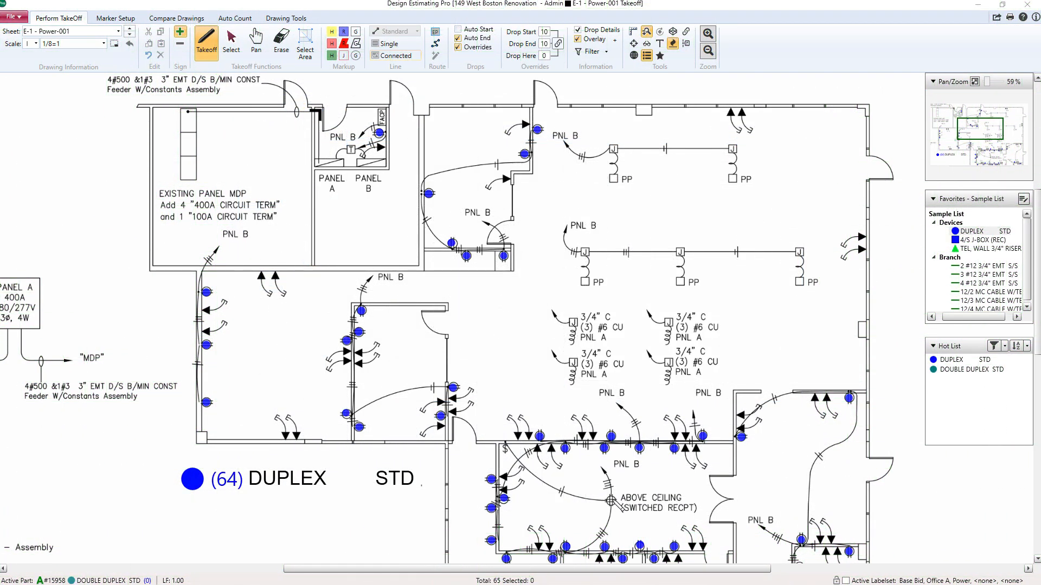
{"action": "left_click", "coordinate": [609, 500]}
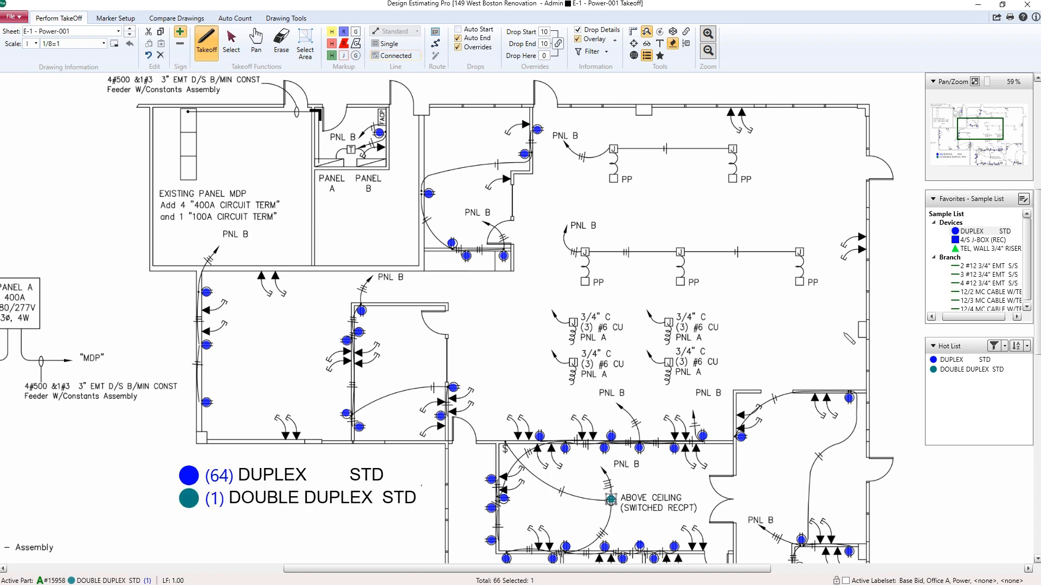
{"action": "left_click", "coordinate": [986, 248]}
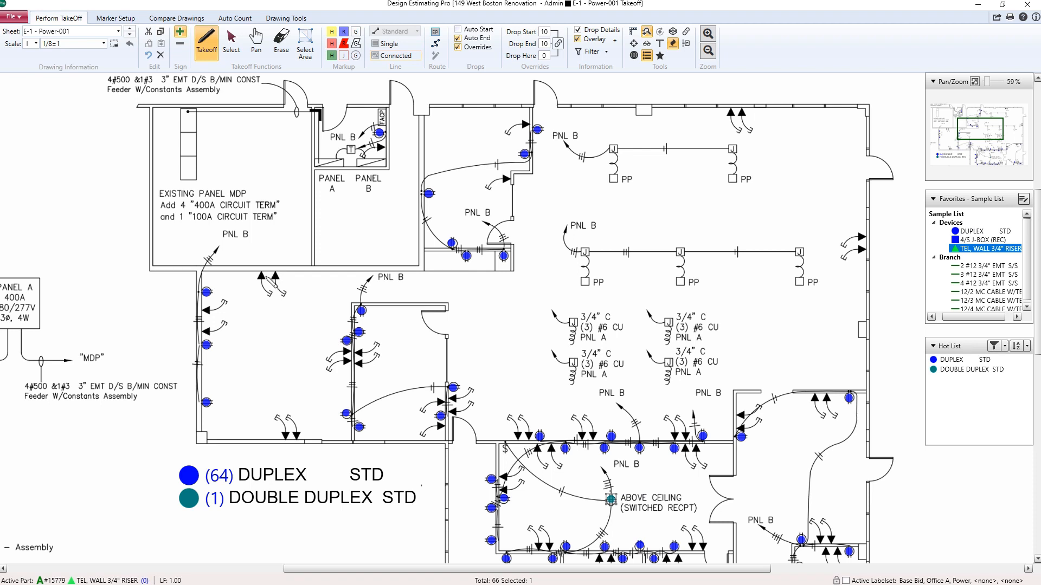
Count the telephone wall risers along the left wall, lower corridor and middle partition
{"action": "left_click", "coordinate": [259, 275]}
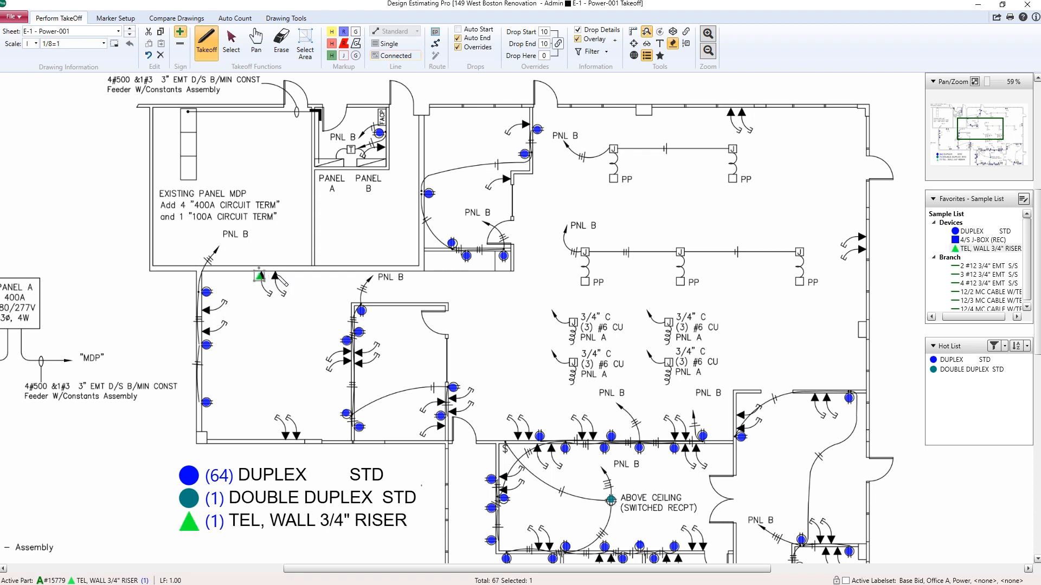
{"action": "left_click", "coordinate": [275, 275]}
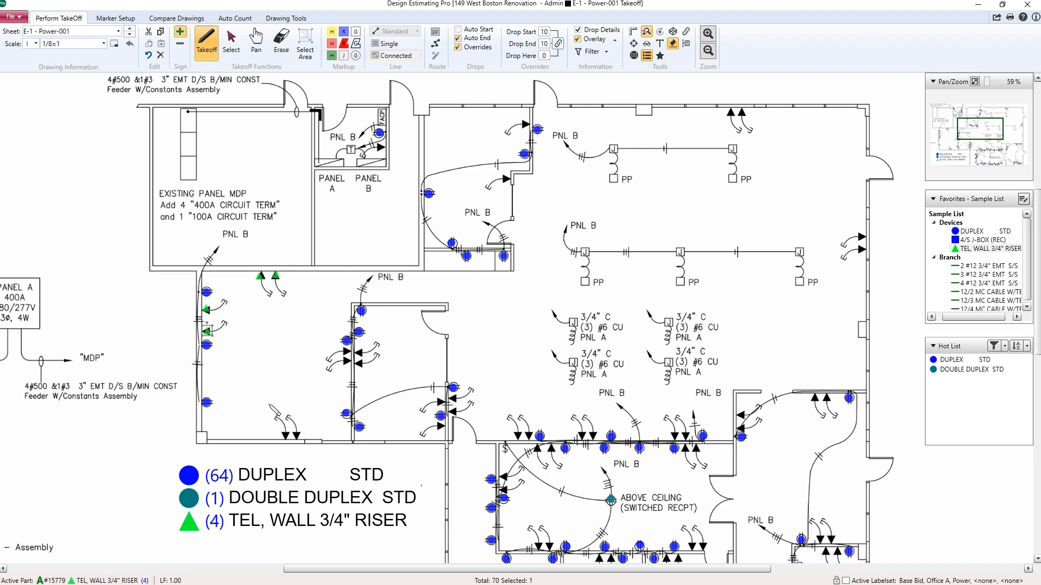
{"action": "left_click", "coordinate": [284, 435]}
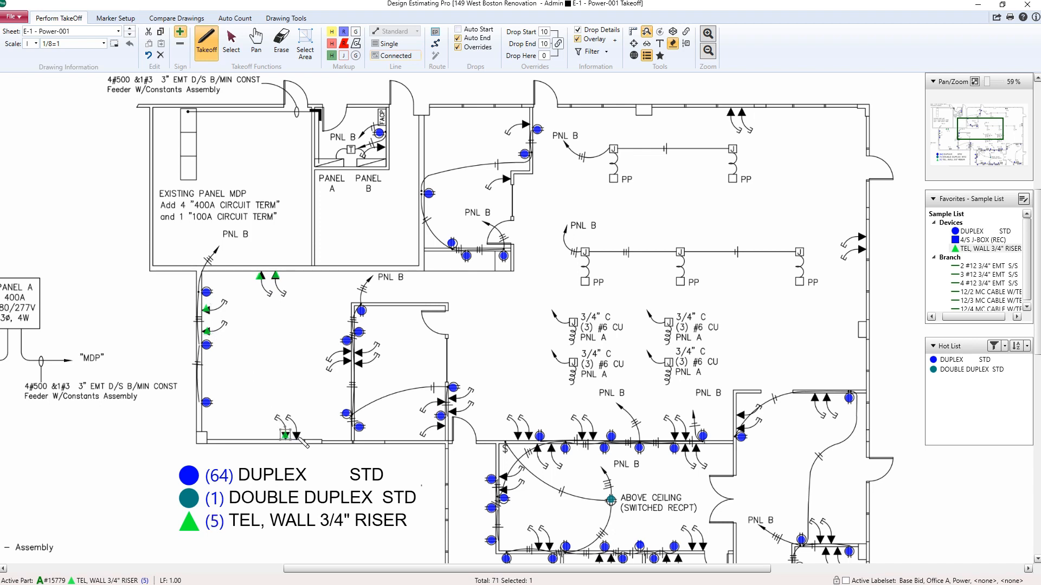
{"action": "left_click", "coordinate": [292, 436]}
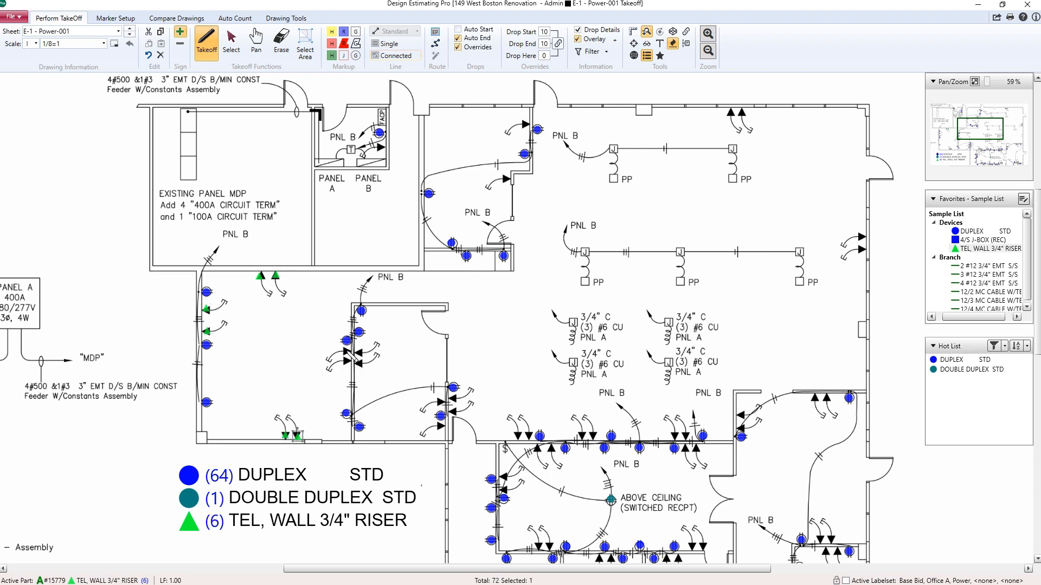
{"action": "left_click", "coordinate": [345, 353]}
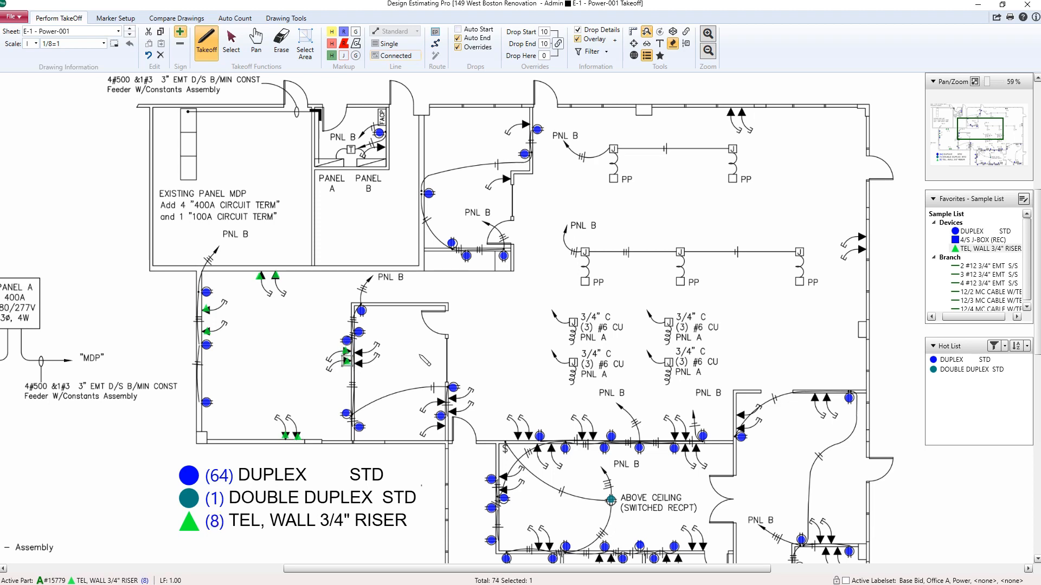
{"action": "left_click", "coordinate": [234, 18]}
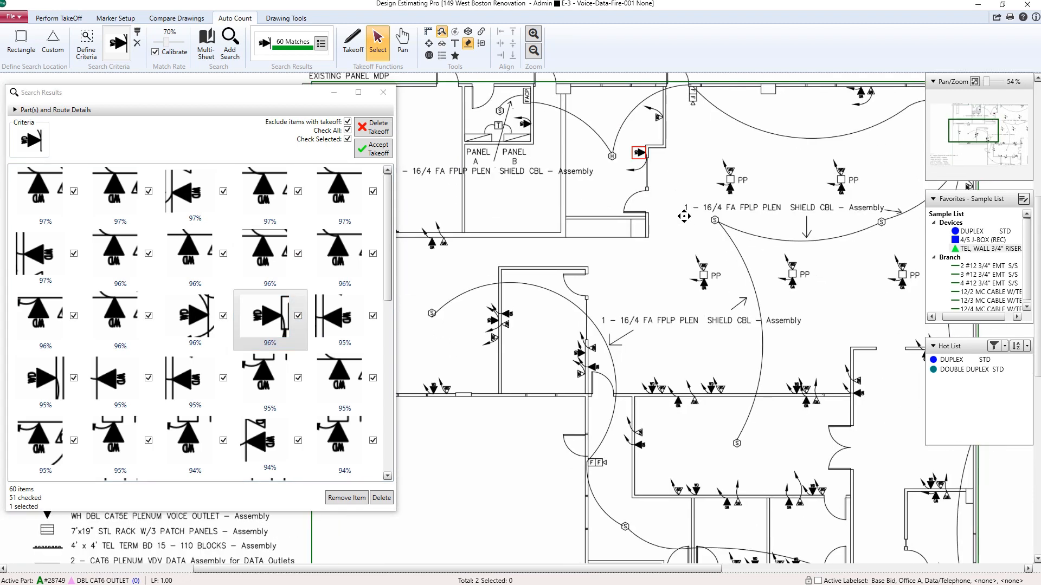
Auto-count the outlet symbols and route the 19 CAT6 outlets' home runs to the Server Room
{"action": "left_click", "coordinate": [378, 149]}
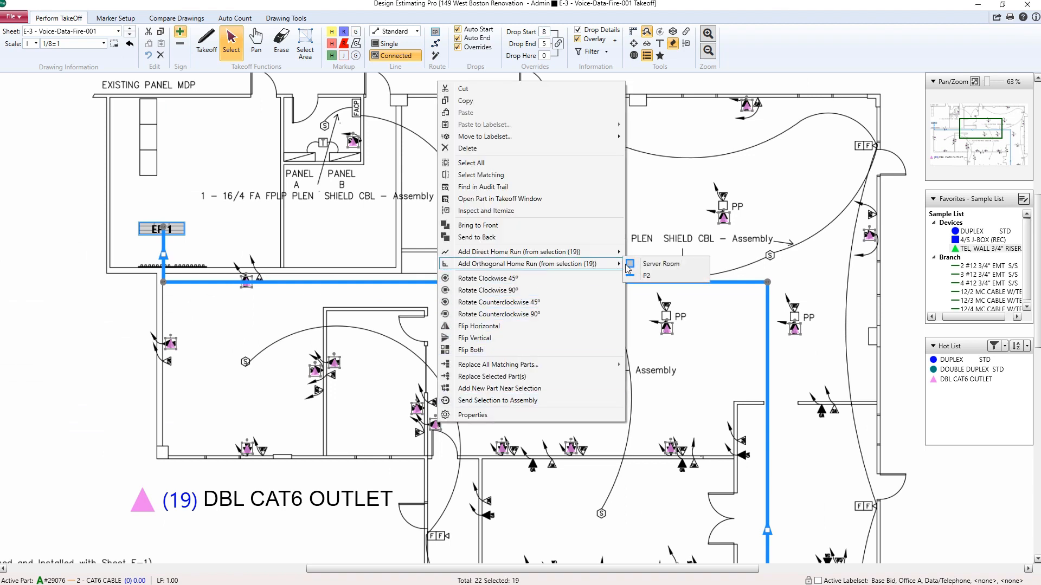
{"action": "left_click", "coordinate": [661, 263]}
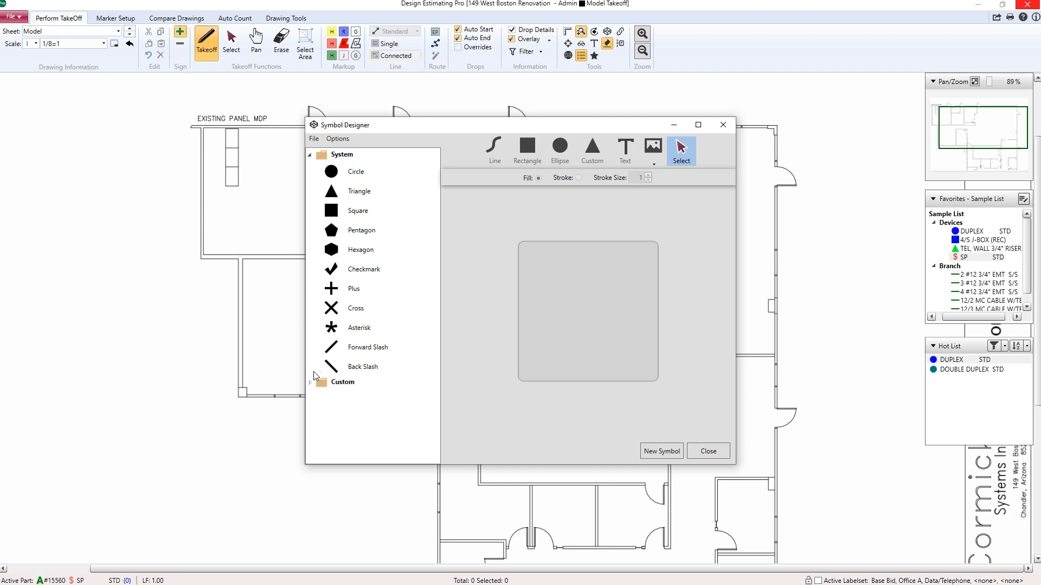
Pick the custom SP switch symbol from the library and return to the Model floor plan with SP selected
{"action": "scroll", "scroll_direction": "down", "scroll_amount": 3}
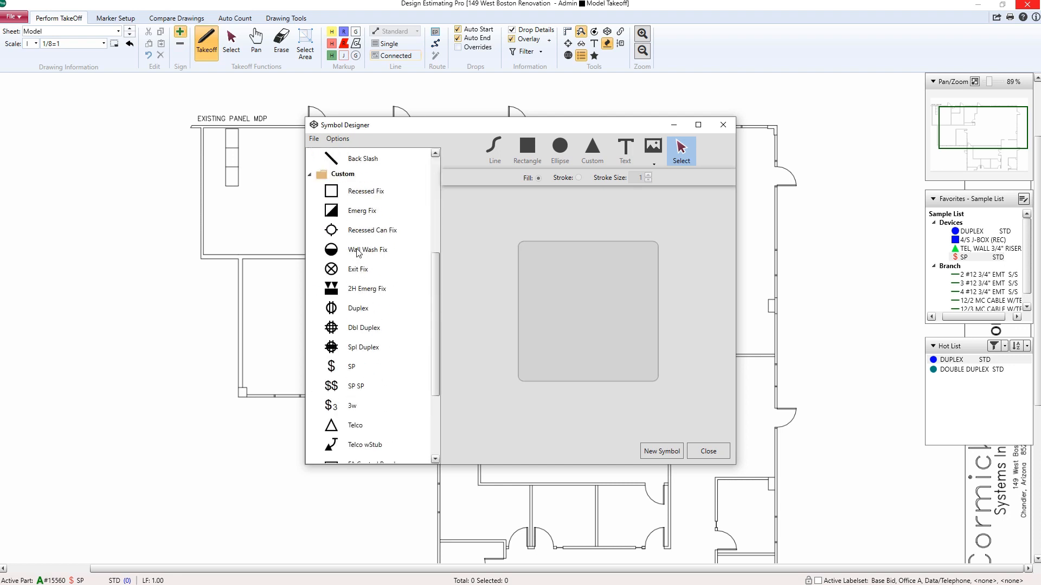
{"action": "left_click", "coordinate": [351, 366]}
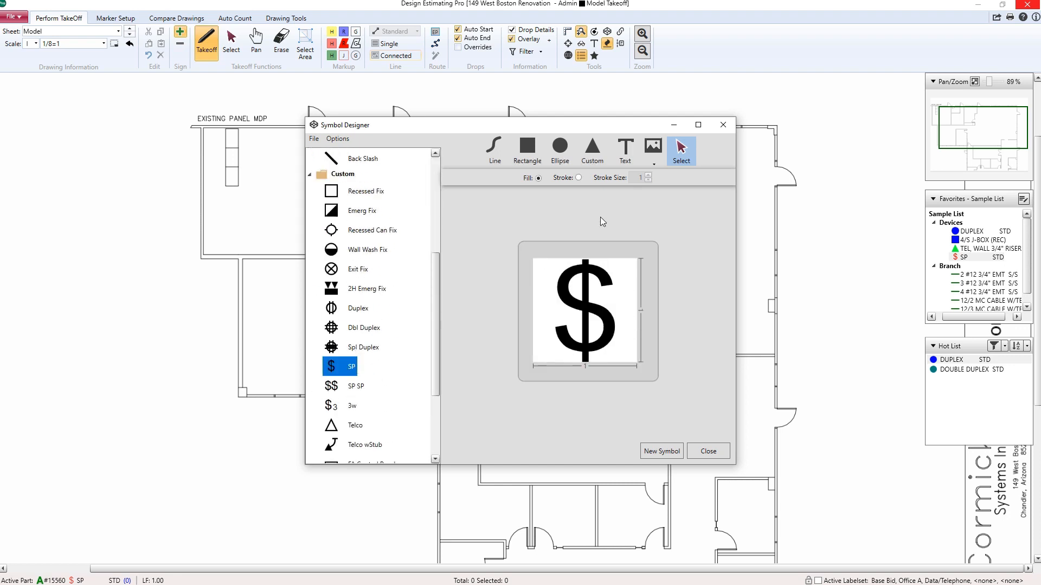
{"action": "left_click", "coordinate": [708, 451]}
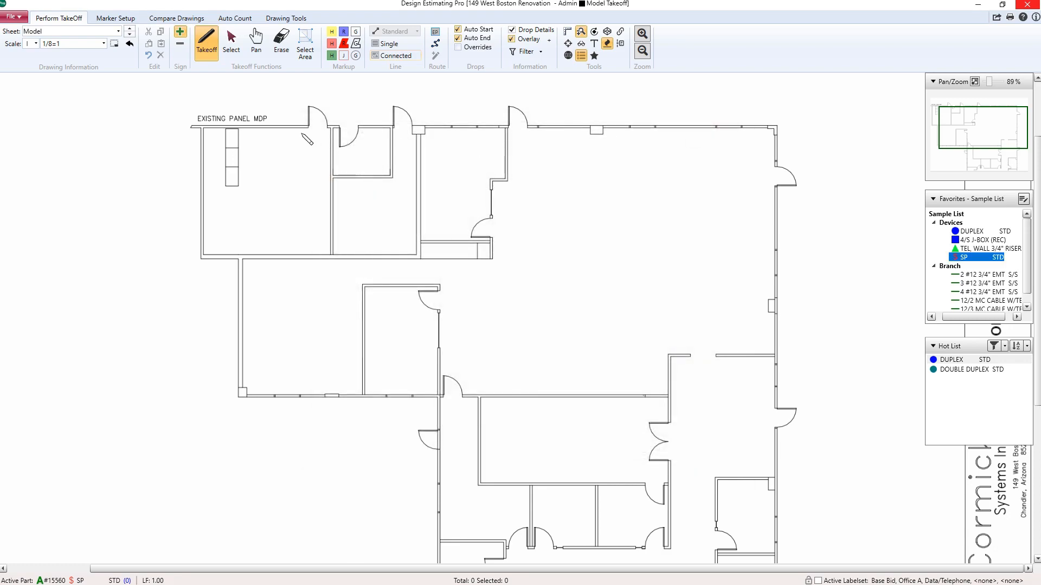
{"action": "left_click", "coordinate": [175, 19]}
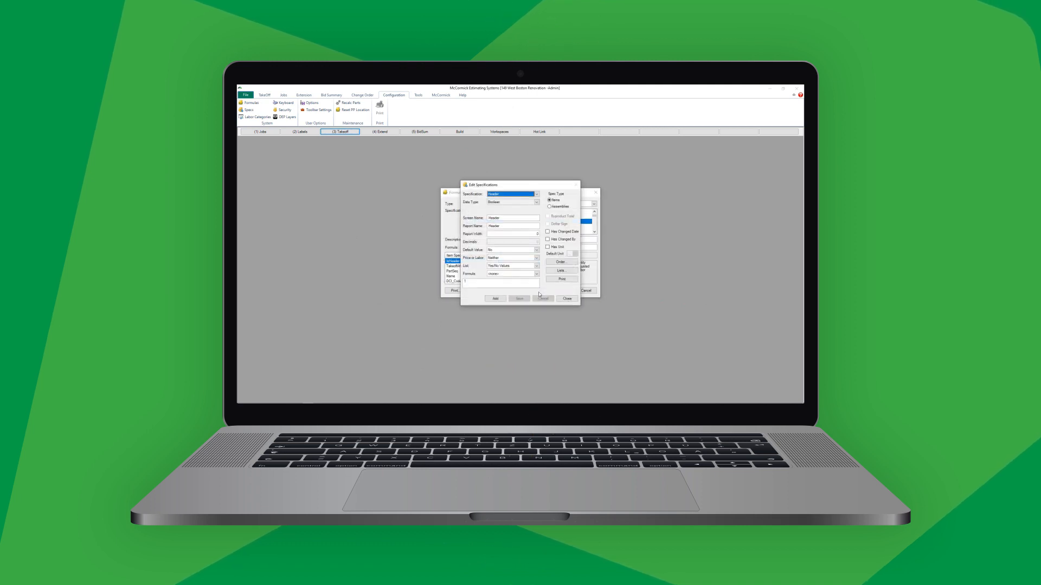
Pass through the specification data type, jobs list setup, extension labels and takeoff byproduct prompt
{"action": "left_click", "coordinate": [536, 193]}
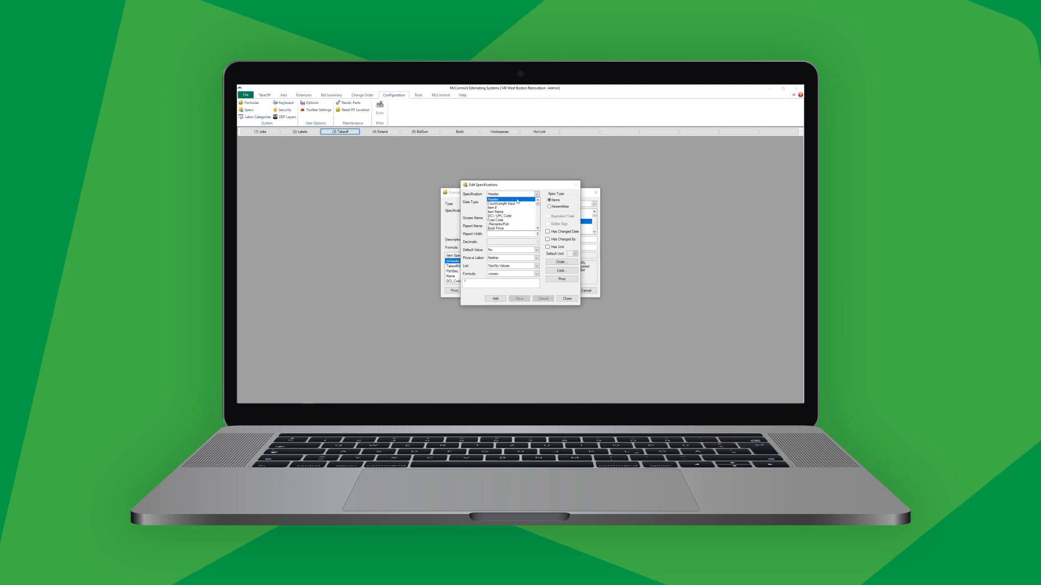
{"action": "left_click", "coordinate": [497, 220]}
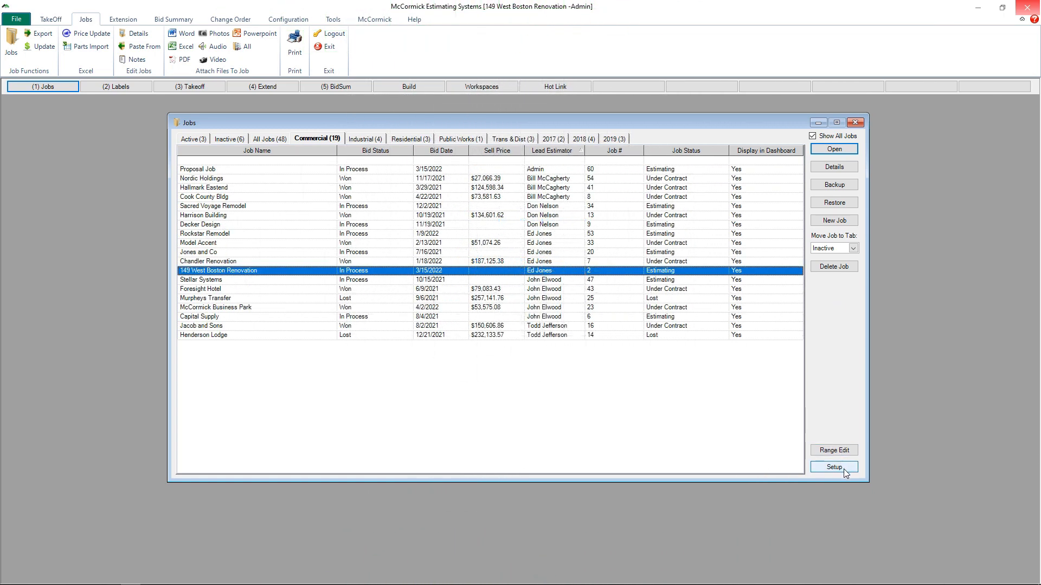
{"action": "left_click", "coordinate": [834, 466]}
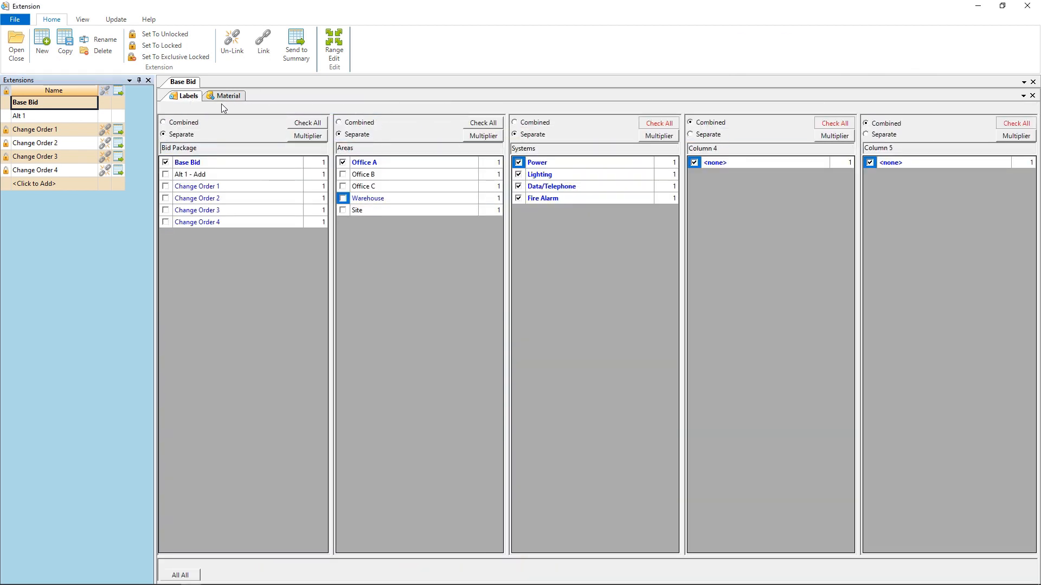
{"action": "left_click", "coordinate": [228, 96]}
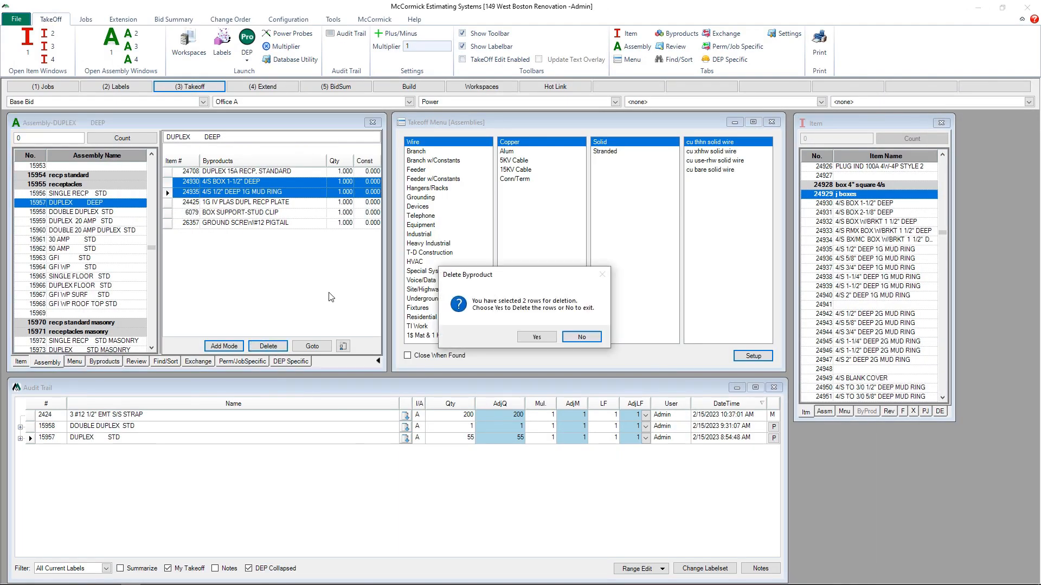
{"action": "left_click", "coordinate": [534, 337]}
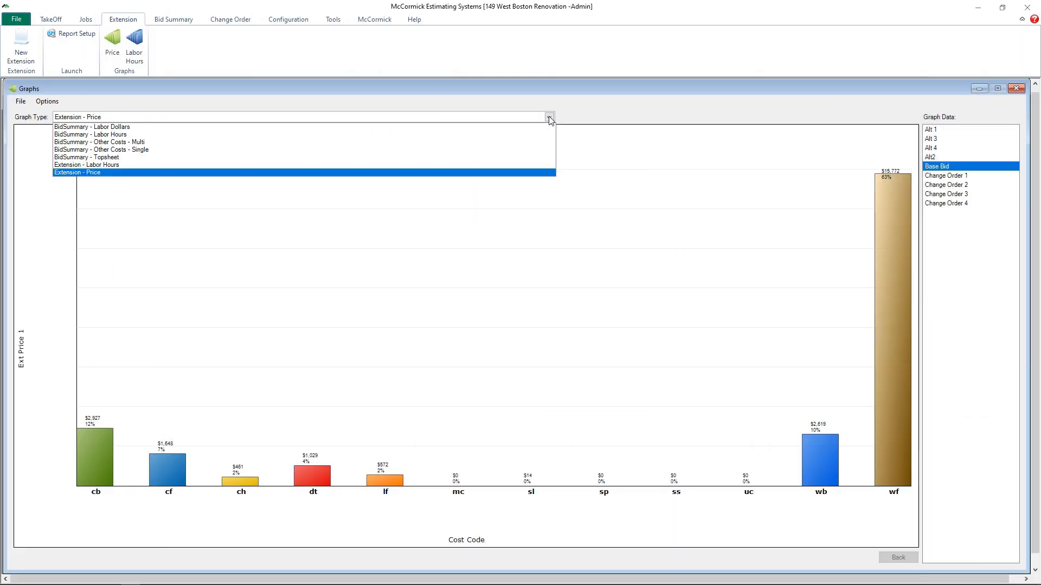
Show the Extension - Labor Hours bar graph for the Base Bid
{"action": "left_click", "coordinate": [87, 165]}
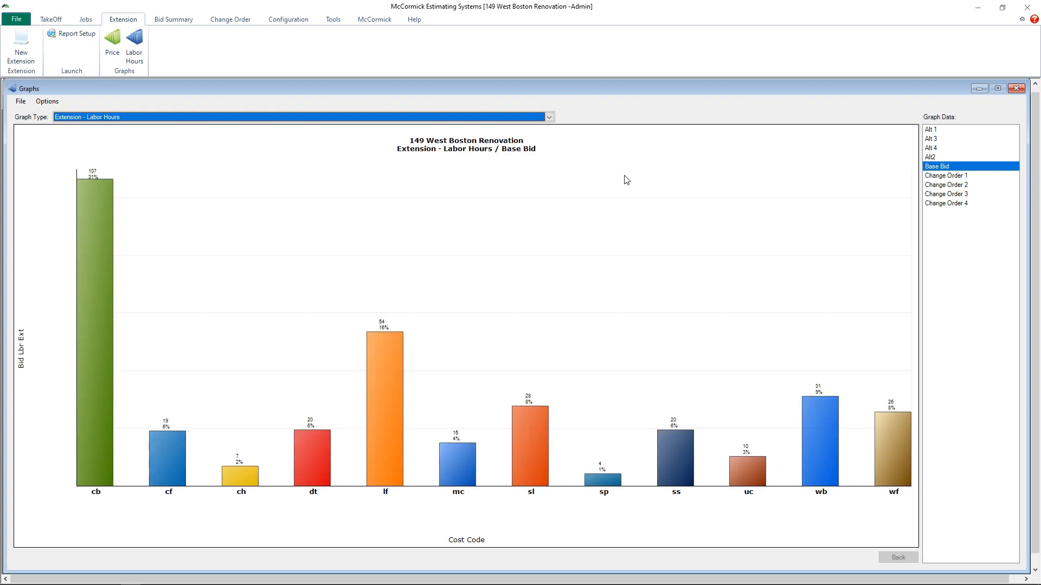
{"action": "left_click", "coordinate": [932, 129]}
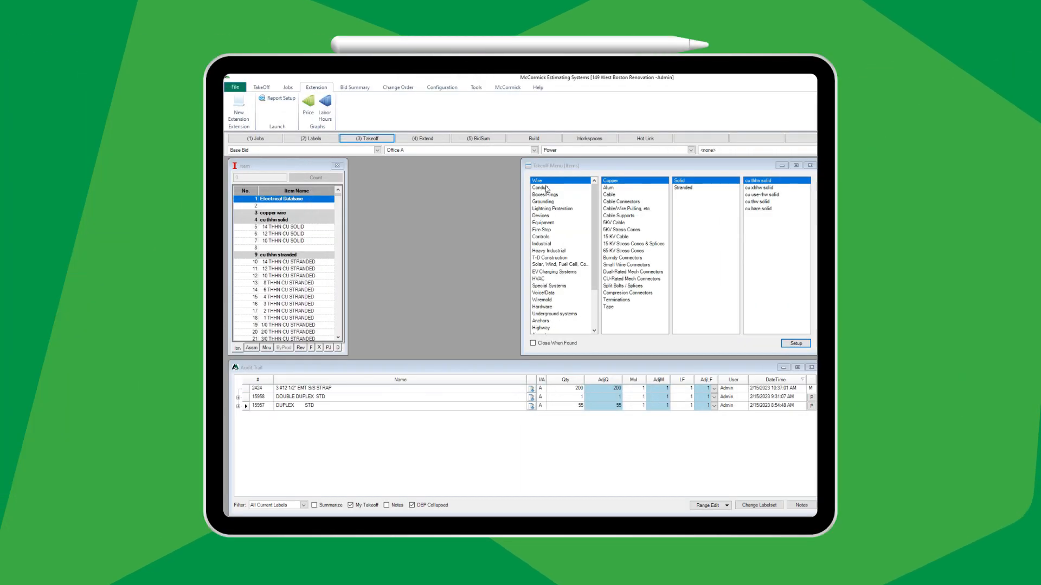
Review the 12 THHN stranded copper wire item's price and NECA labor, then show the Wire/Cable Lube, String, Term workspace
{"action": "left_click", "coordinate": [540, 187]}
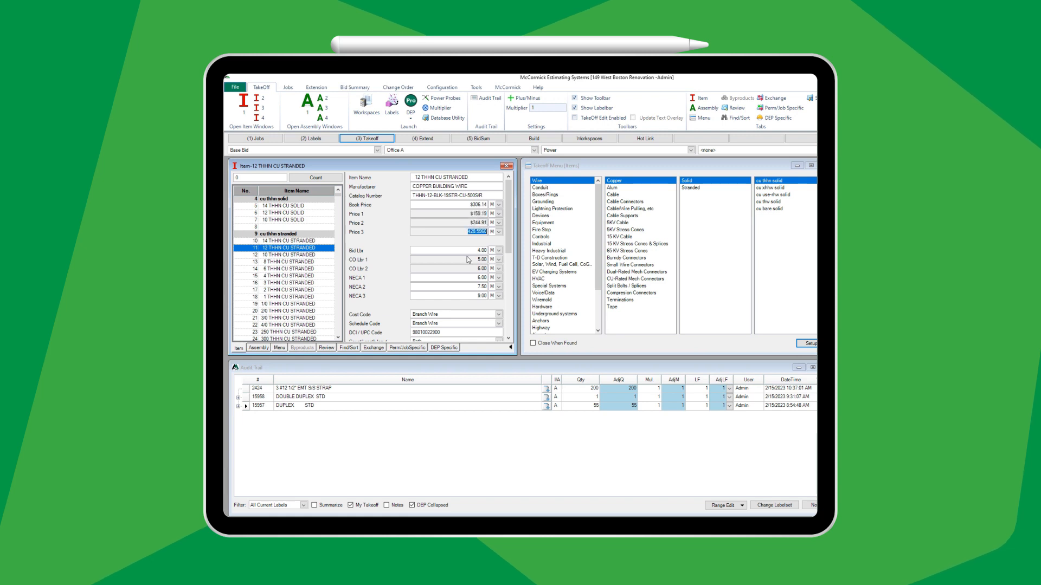
{"action": "left_click", "coordinate": [454, 269]}
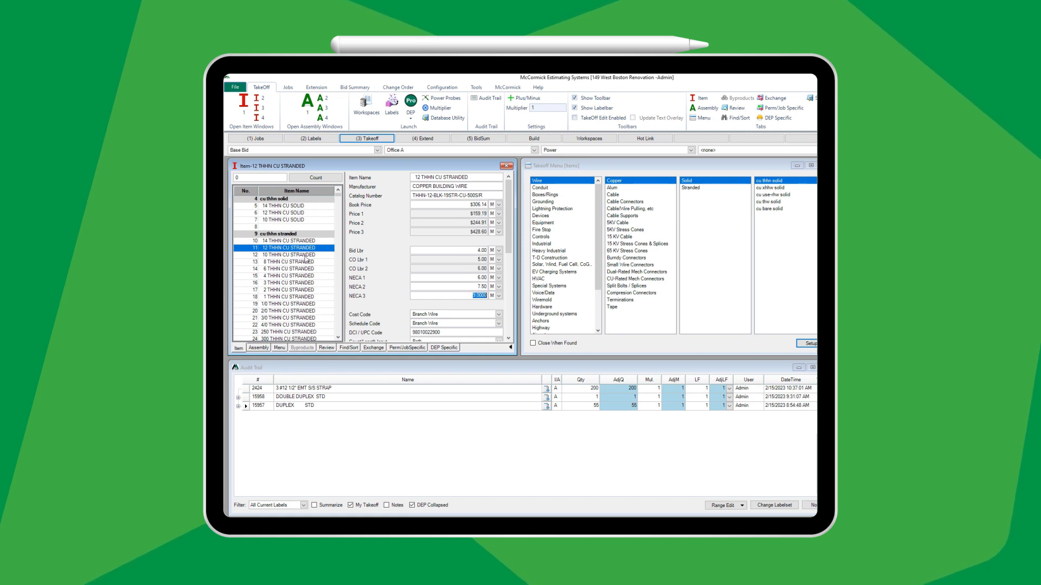
{"action": "left_click", "coordinate": [588, 137]}
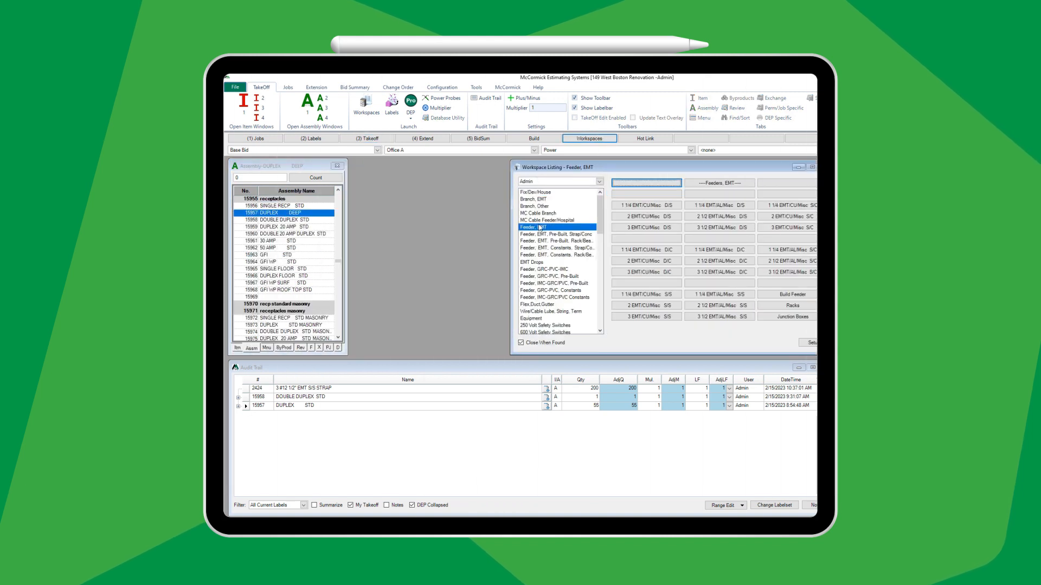
{"action": "left_click", "coordinate": [552, 311]}
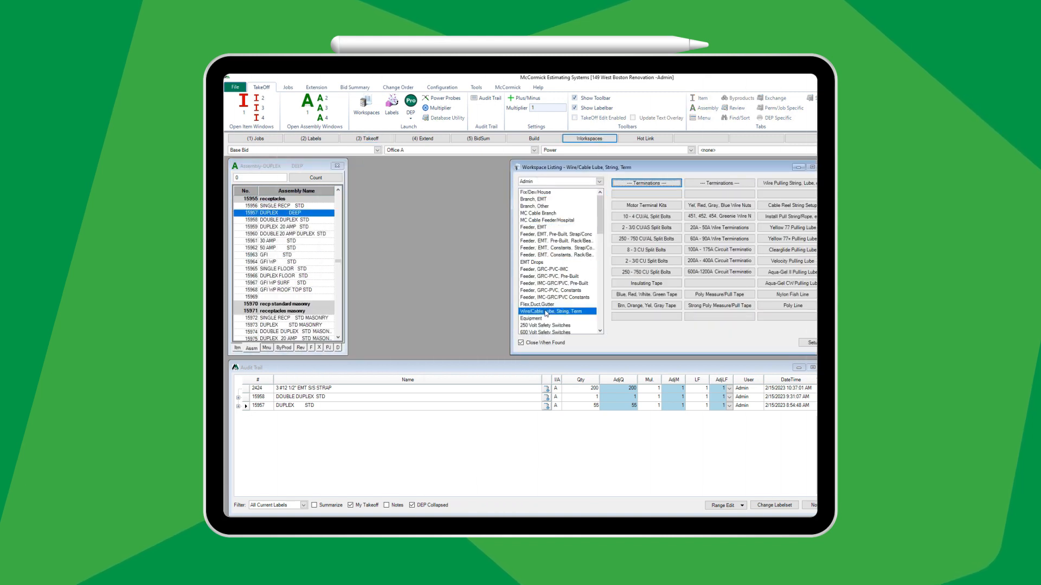
{"action": "scroll", "scroll_direction": "down", "scroll_amount": 3}
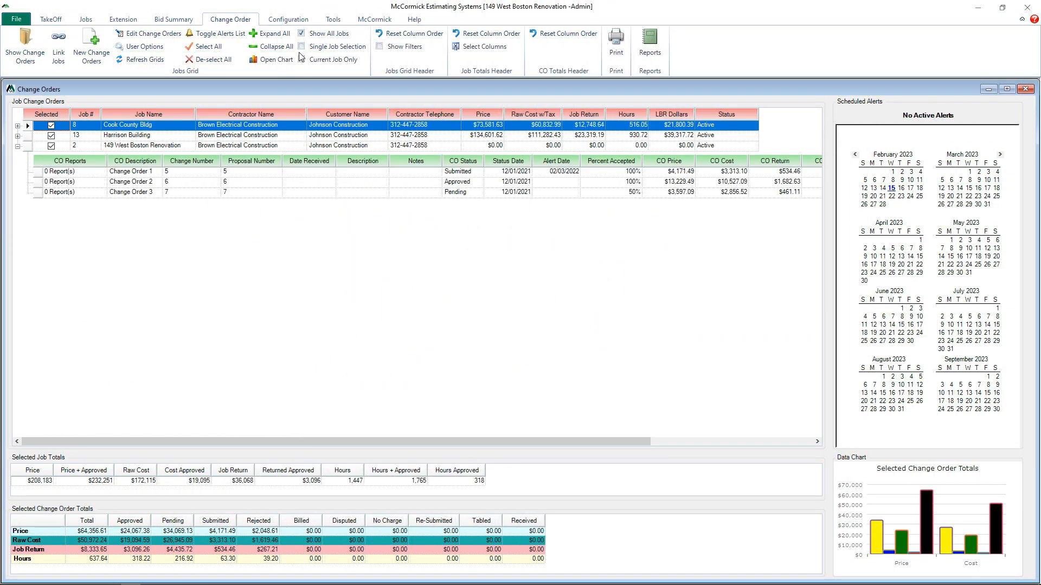
Show the all-jobs-by-sell-price dashboard pie chart with its saved dashboard choices listed
{"action": "left_click", "coordinate": [204, 46]}
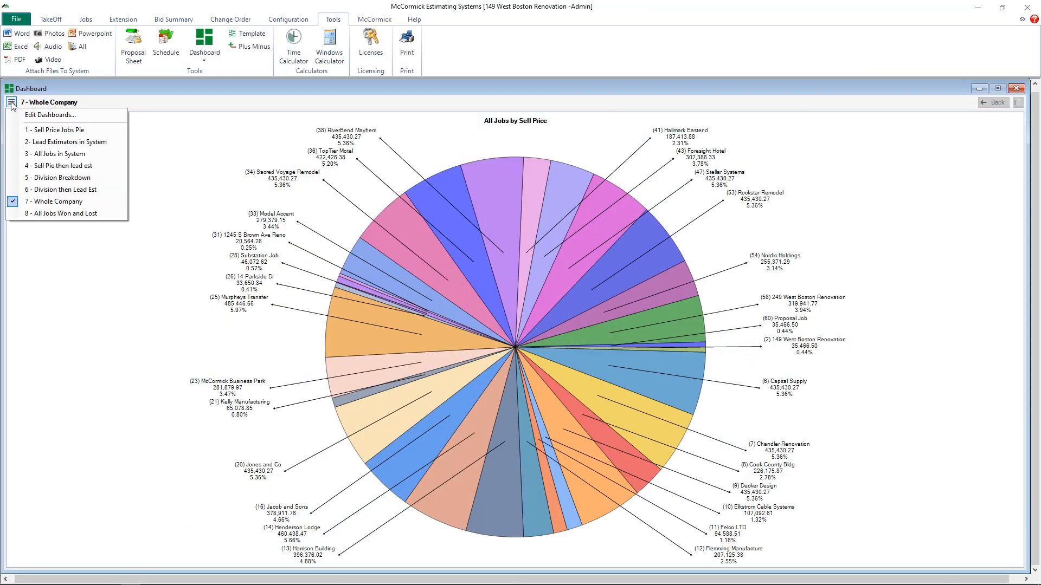